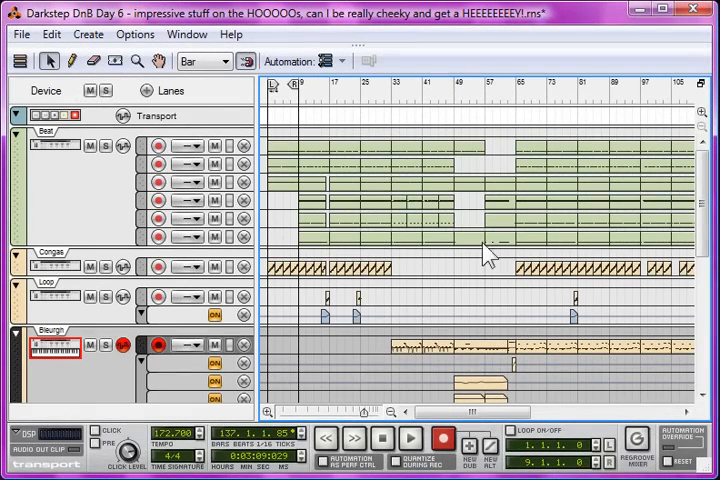
{"action": "mouse_move", "coordinate": [413, 280]}
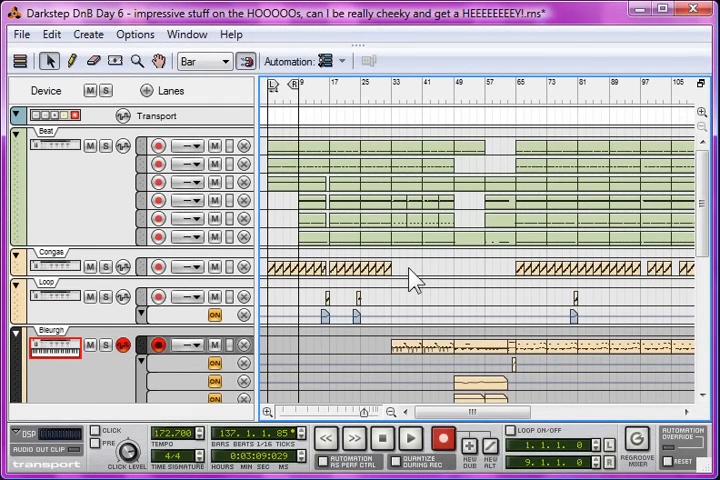
{"action": "mouse_move", "coordinate": [472, 340]}
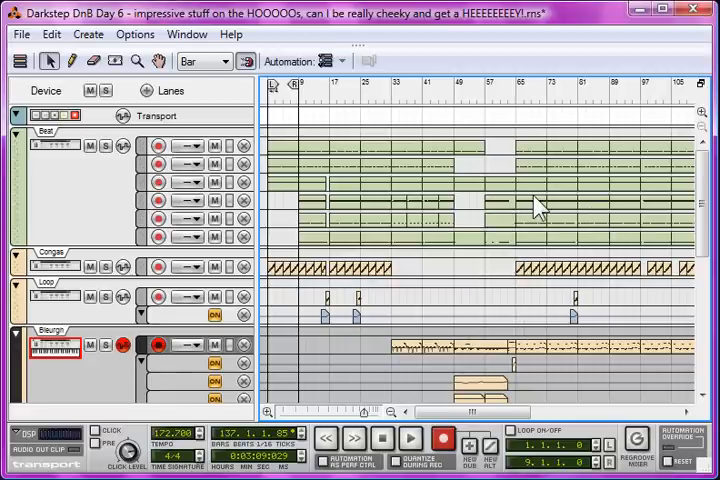
Solo the Beat track so only the drums are audible through bars 22–38
{"action": "left_click", "coordinate": [388, 85]}
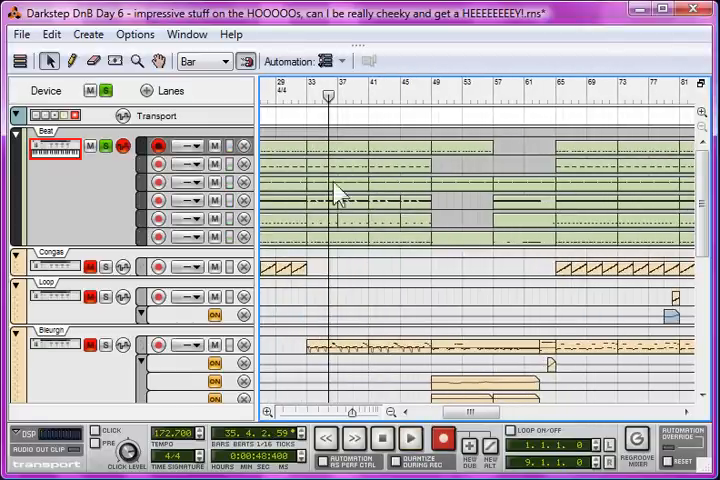
{"action": "mouse_move", "coordinate": [330, 250]}
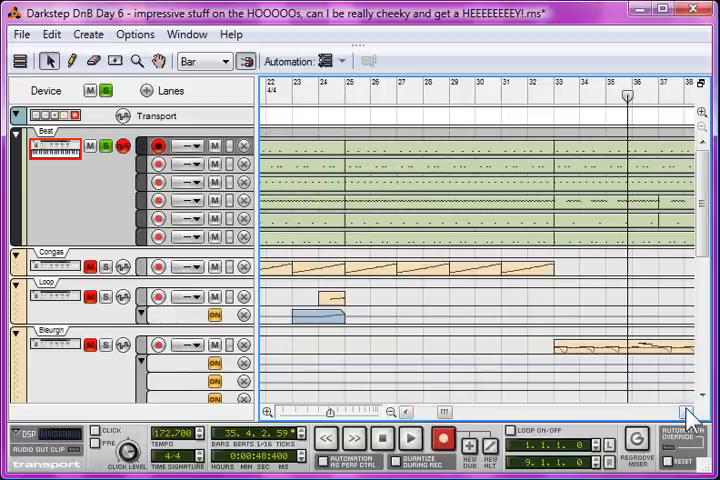
{"action": "scroll", "scroll_direction": "right", "scroll_amount": 3}
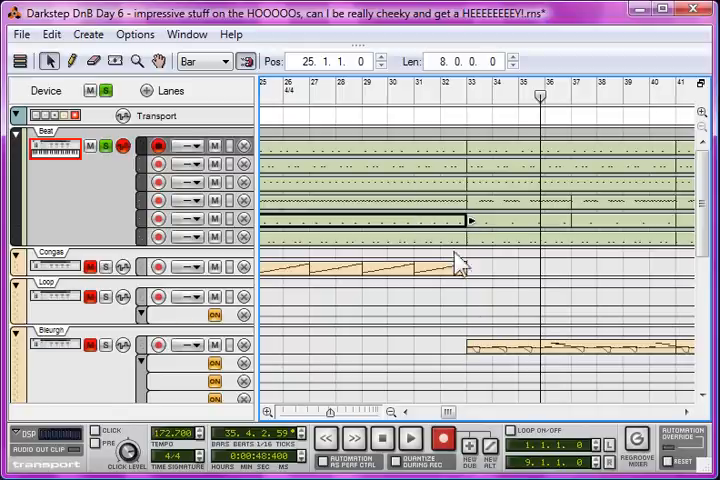
{"action": "mouse_move", "coordinate": [428, 270]}
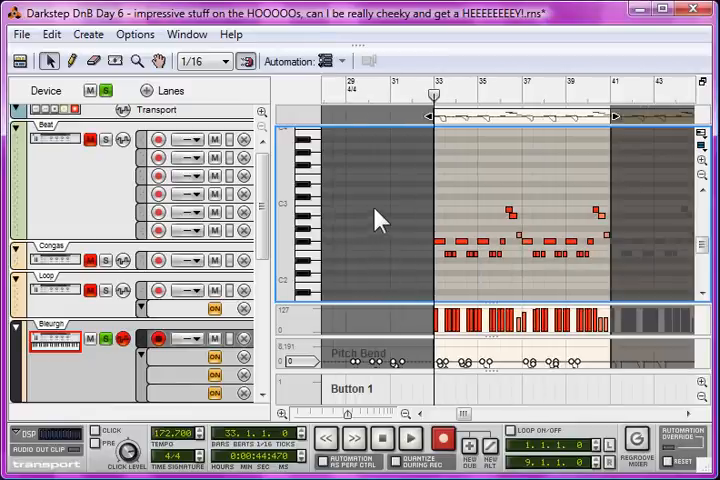
{"action": "mouse_move", "coordinate": [388, 228]}
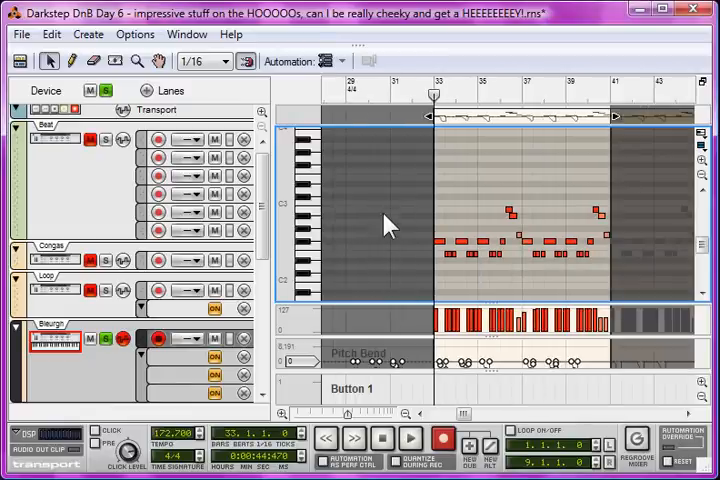
{"action": "mouse_move", "coordinate": [432, 100]}
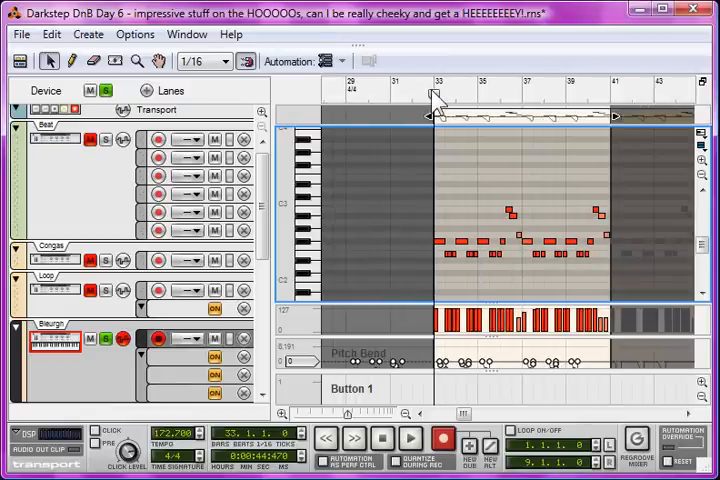
Play the soloed Bleurgh bass riff from bar 33 through bar 41, then stop
{"action": "left_click", "coordinate": [409, 440]}
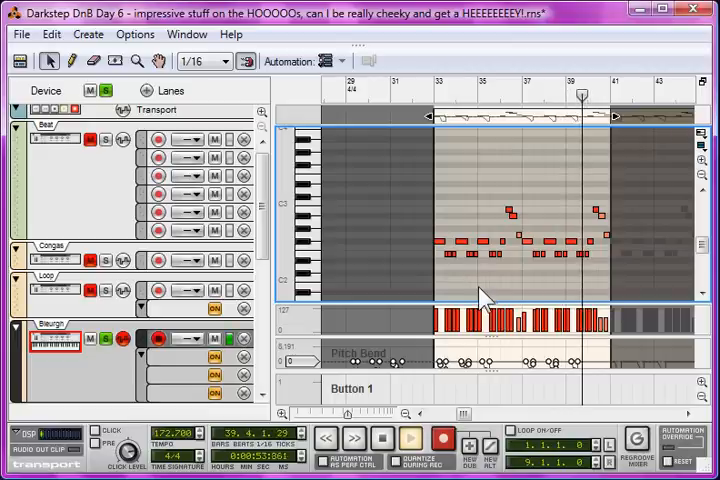
{"action": "left_click", "coordinate": [410, 439]}
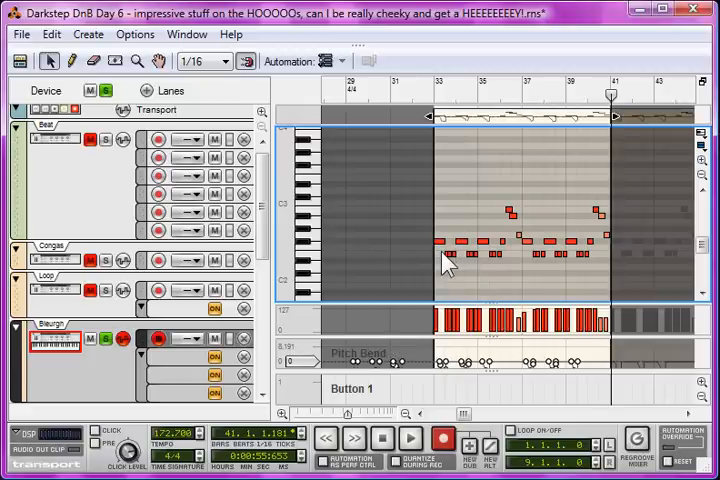
{"action": "mouse_move", "coordinate": [505, 258]}
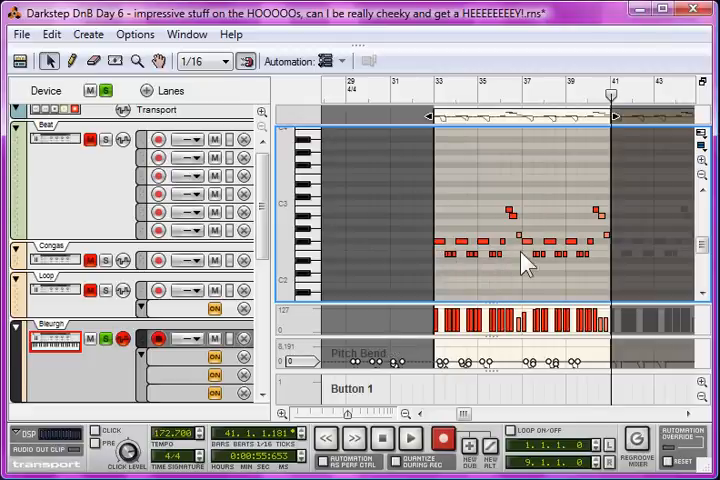
{"action": "mouse_move", "coordinate": [515, 223]}
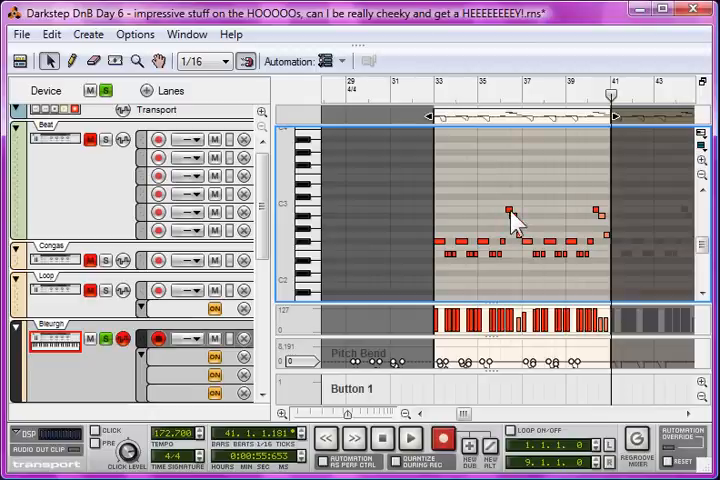
{"action": "mouse_move", "coordinate": [320, 238]}
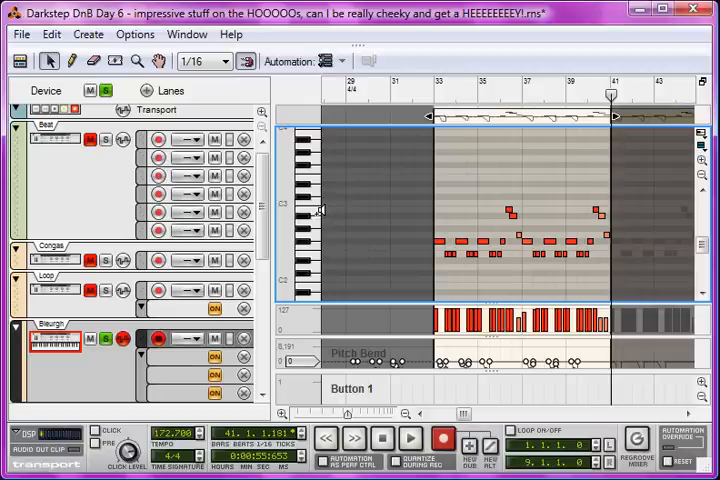
{"action": "mouse_move", "coordinate": [505, 255]}
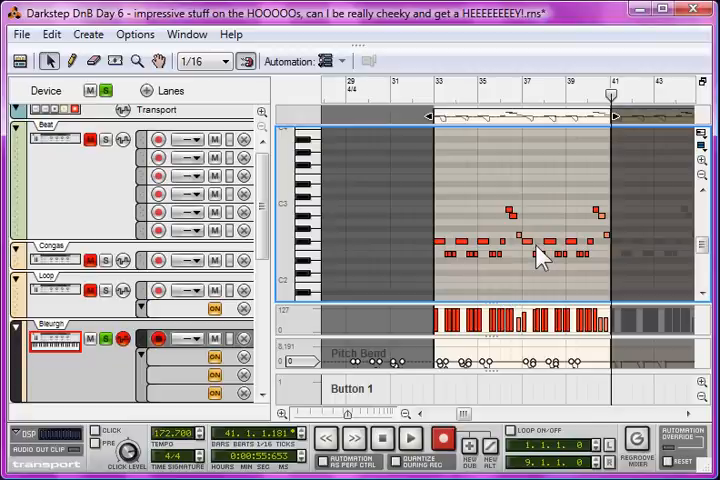
{"action": "mouse_move", "coordinate": [420, 225]}
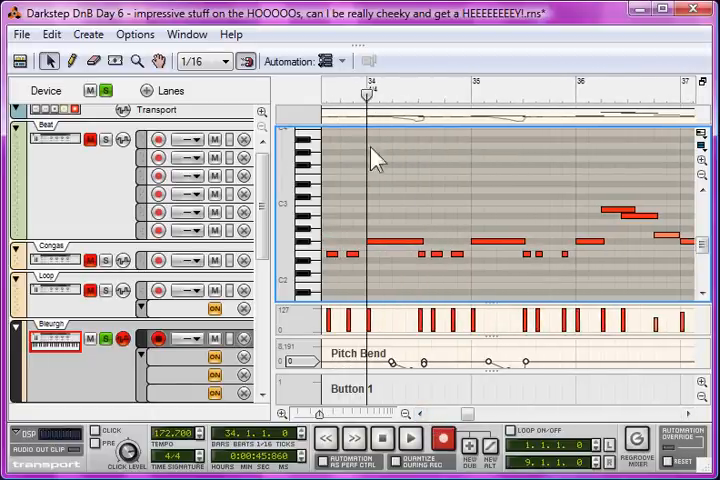
Audition the close-up of bars 34–37 of the Bleurgh riff, then move on to the riff at bar 49
{"action": "left_click", "coordinate": [410, 440]}
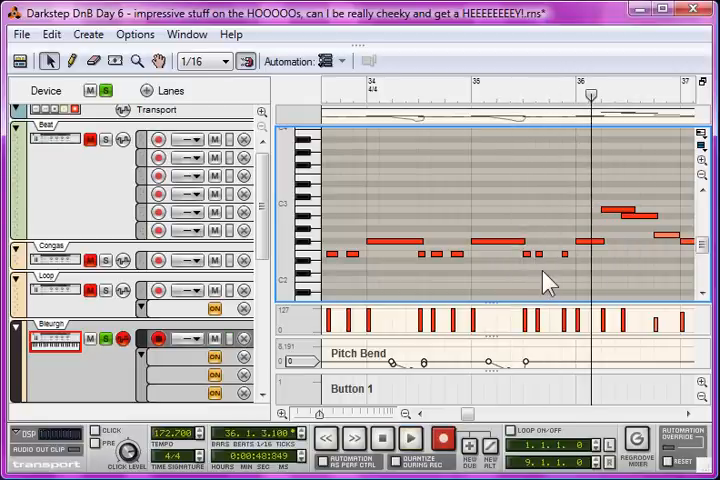
{"action": "mouse_move", "coordinate": [535, 300]}
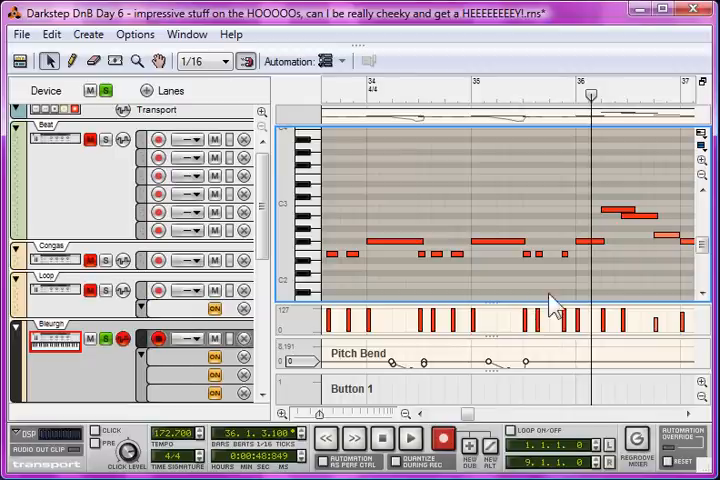
{"action": "left_click", "coordinate": [565, 255]}
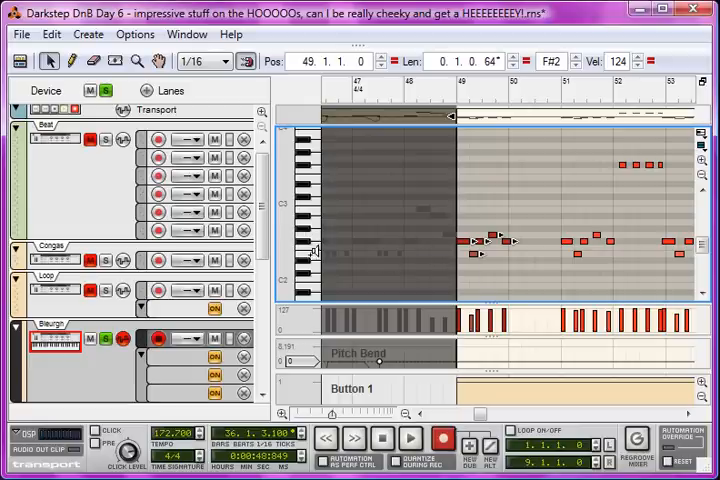
{"action": "mouse_move", "coordinate": [343, 273]}
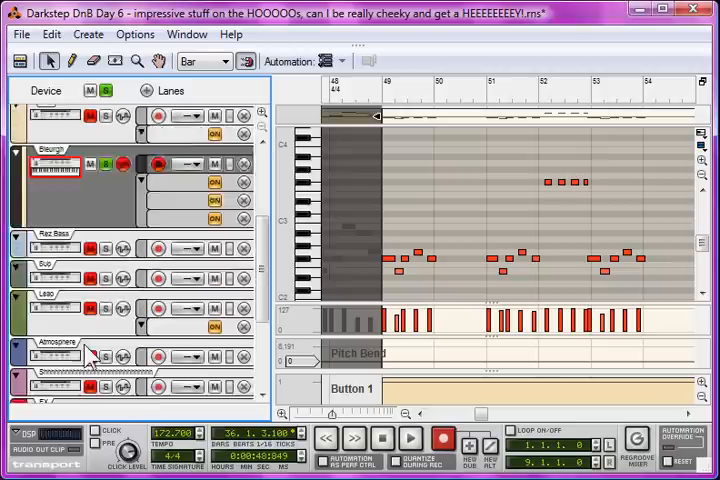
Scroll to the Pad track and set the view to the break pad clip spanning bars 49–53
{"action": "scroll", "scroll_direction": "down", "scroll_amount": 3}
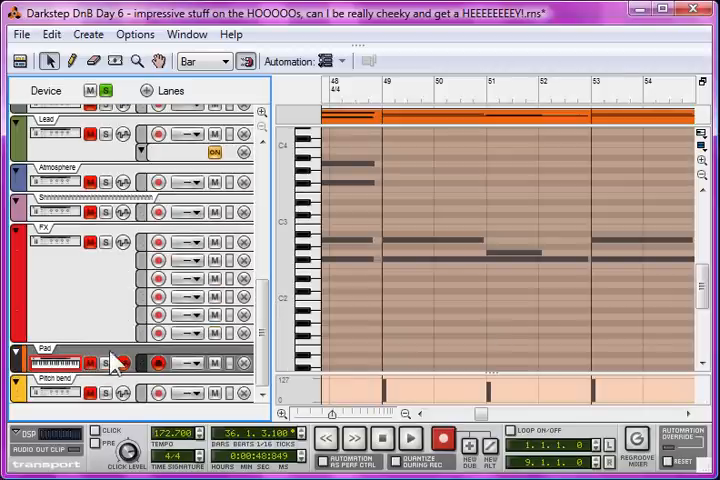
{"action": "left_click_drag", "start_coordinate": [375, 116], "coordinate": [600, 116]}
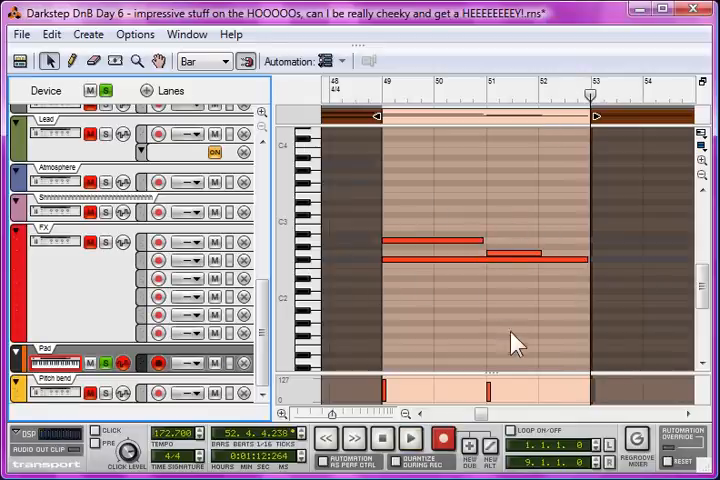
{"action": "mouse_move", "coordinate": [563, 305]}
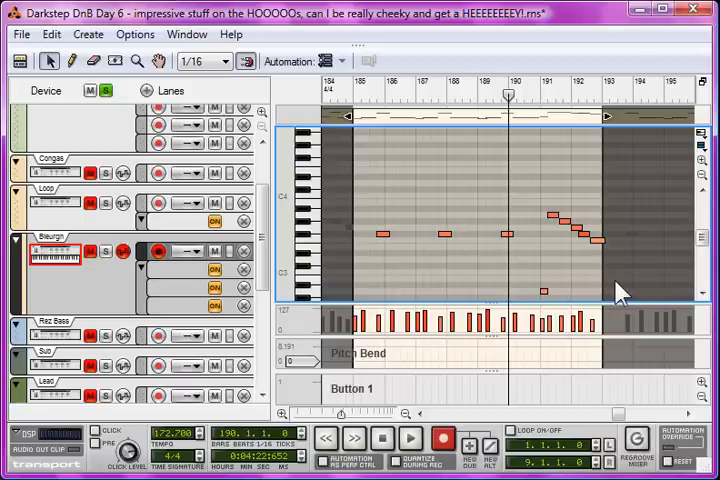
{"action": "mouse_move", "coordinate": [548, 135]}
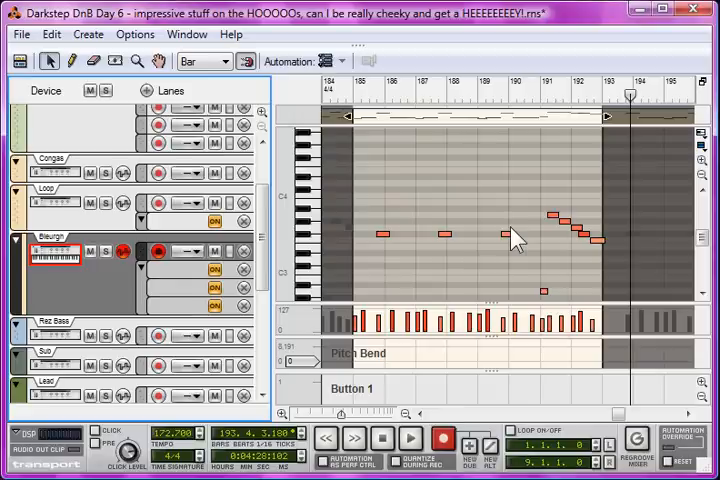
{"action": "mouse_move", "coordinate": [538, 237]}
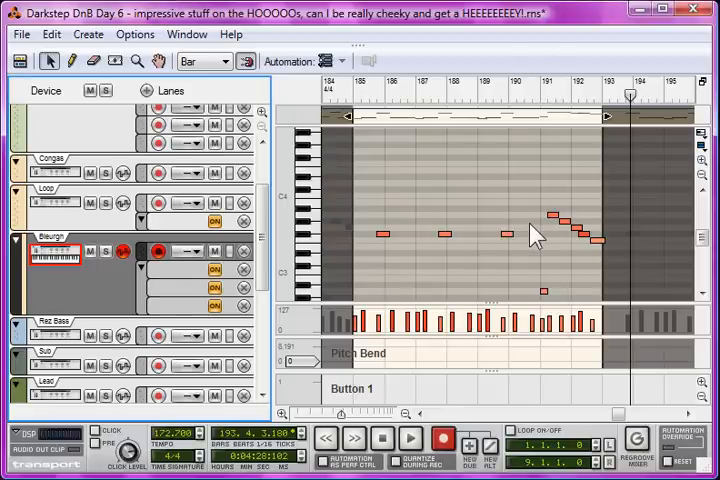
{"action": "mouse_move", "coordinate": [572, 283]}
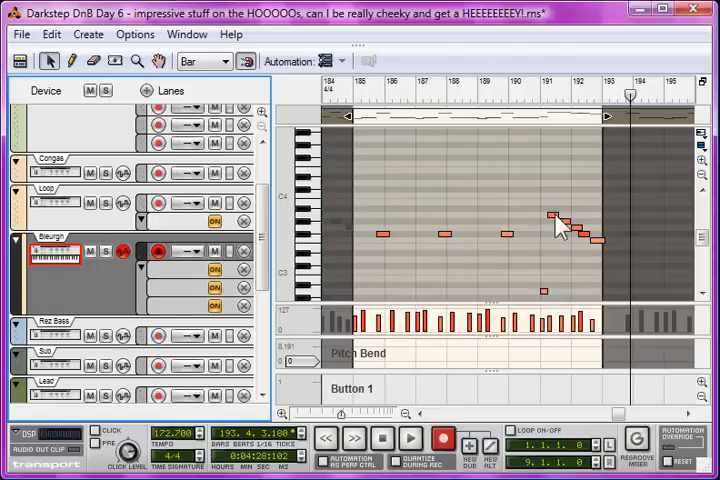
{"action": "mouse_move", "coordinate": [508, 218]}
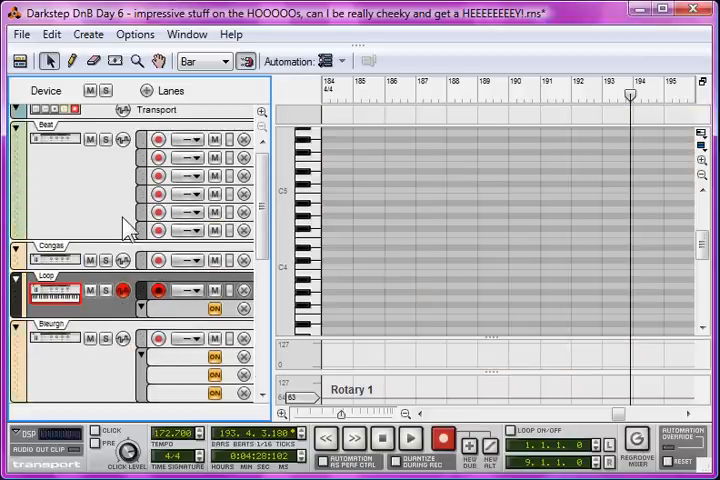
{"action": "scroll", "scroll_direction": "down", "scroll_amount": 3}
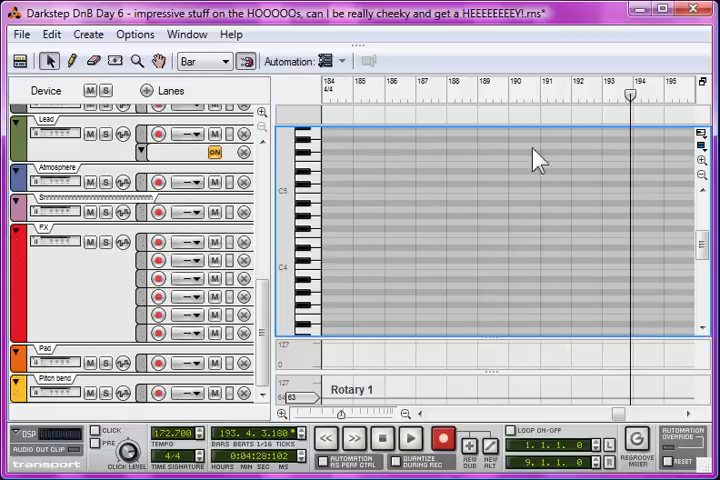
{"action": "mouse_move", "coordinate": [432, 212]}
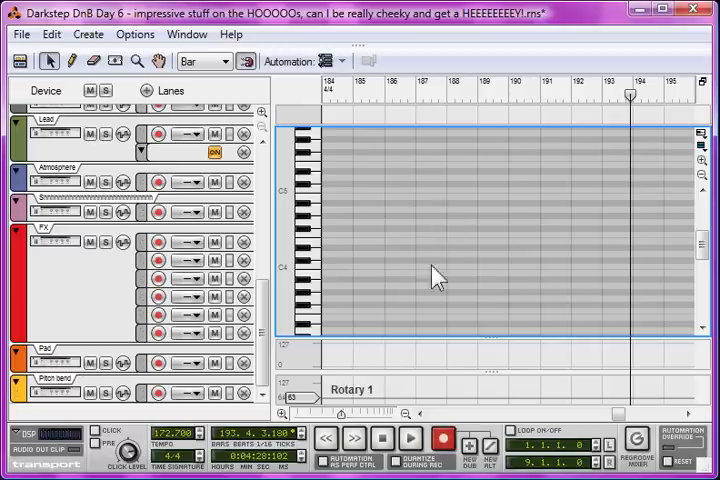
{"action": "mouse_move", "coordinate": [497, 215]}
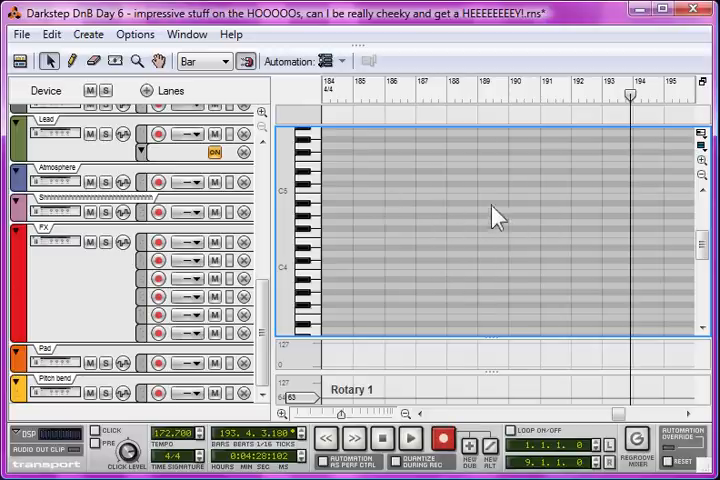
{"action": "mouse_move", "coordinate": [432, 254]}
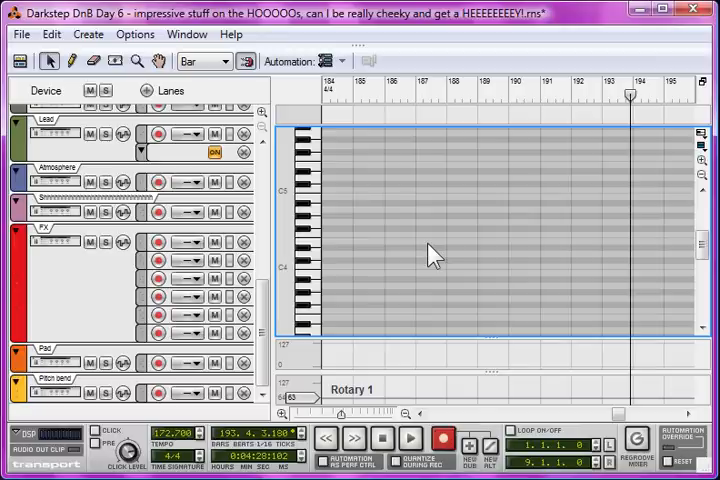
{"action": "mouse_move", "coordinate": [490, 295]}
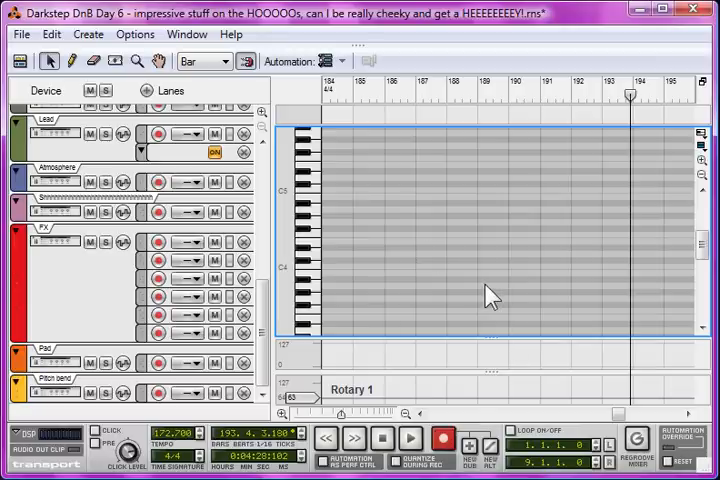
{"action": "mouse_move", "coordinate": [490, 290]}
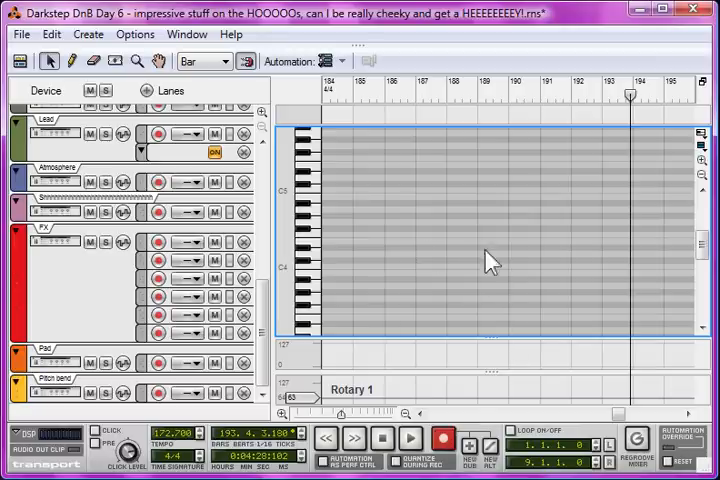
{"action": "mouse_move", "coordinate": [405, 255]}
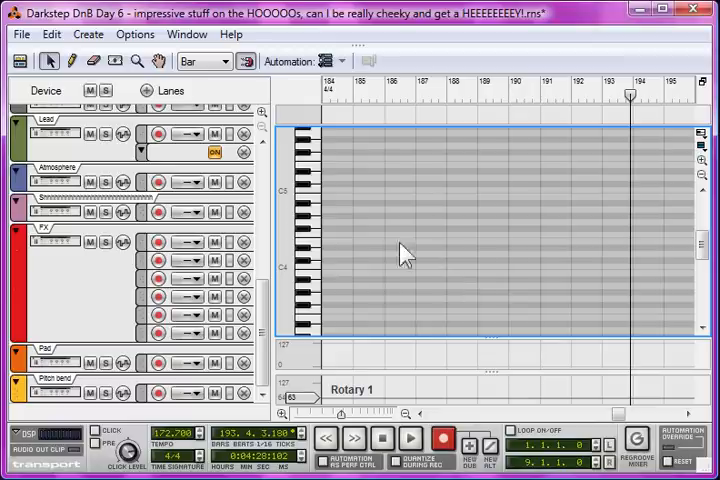
{"action": "mouse_move", "coordinate": [388, 258]}
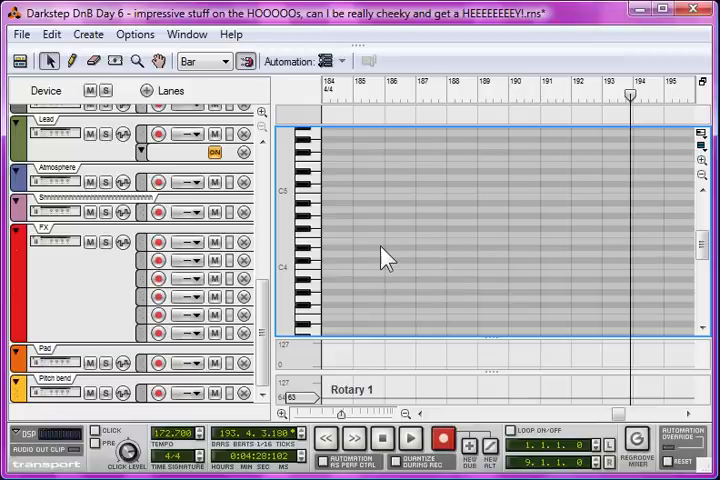